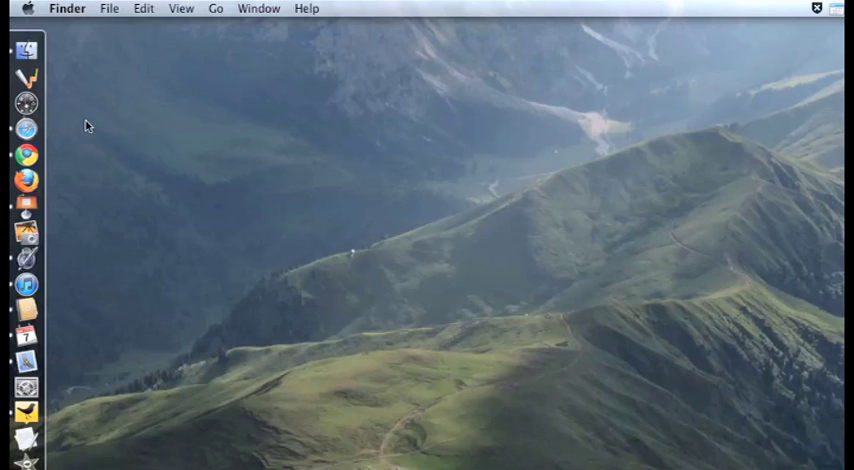
mouse_move(27, 77)
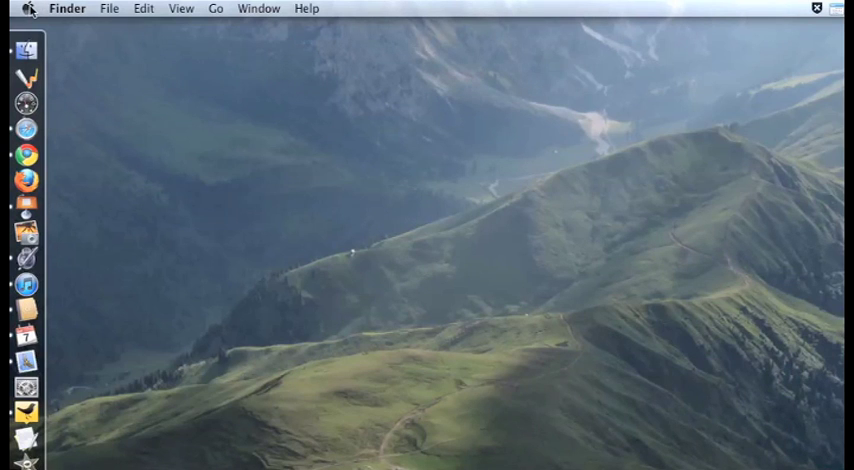
- Open System Preferences from the Apple menu
left_click(28, 8)
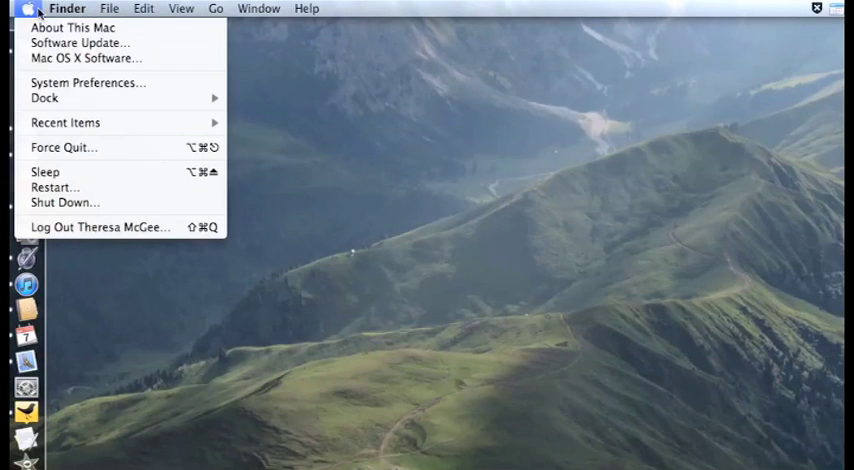
mouse_move(88, 82)
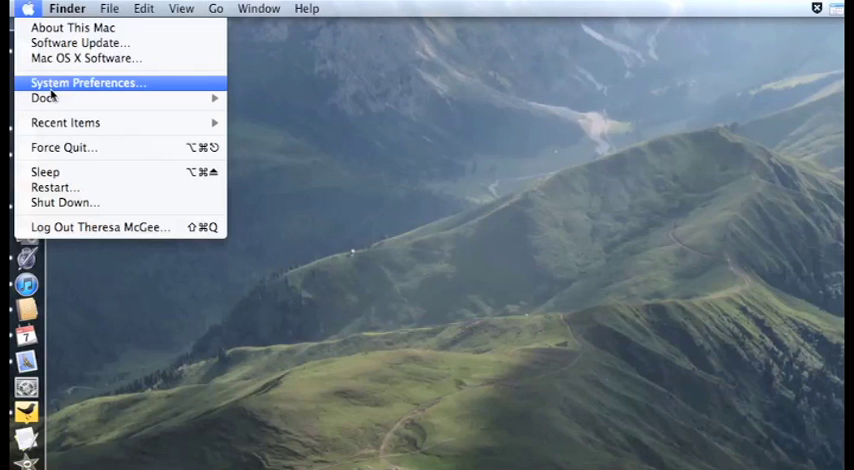
left_click(87, 82)
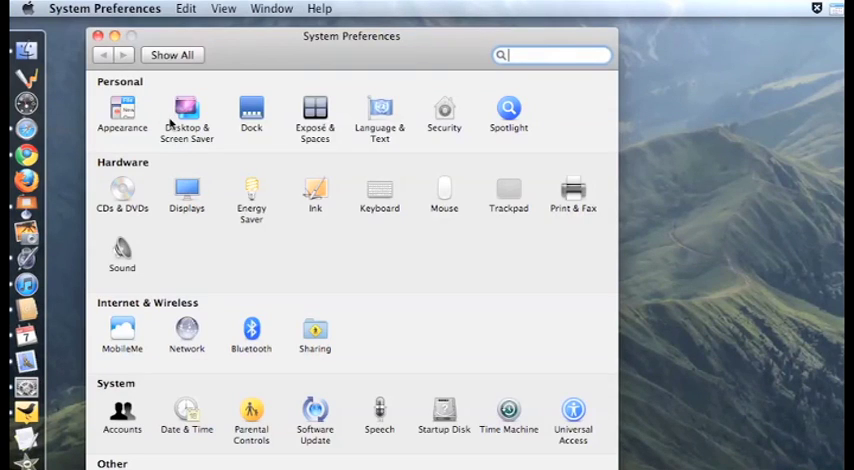
- Pair the Nintendo RVL-CNT-01 Wiimote through Bluetooth Set Up New Device, then quit the assistant
left_click(251, 320)
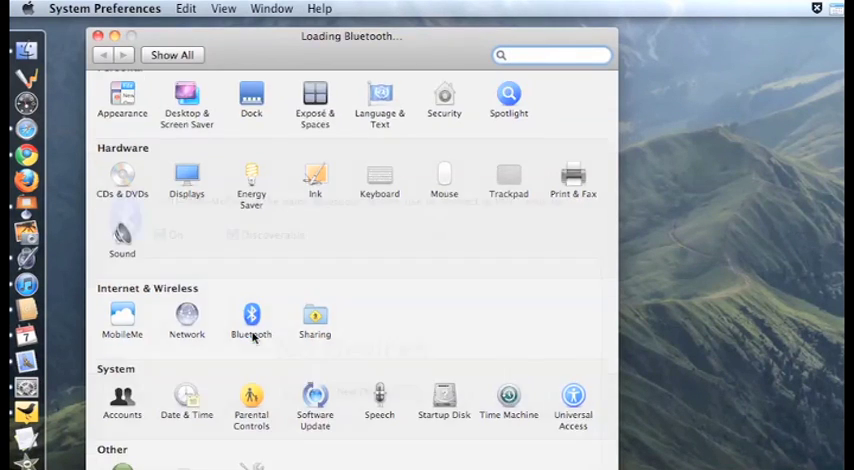
left_click(251, 315)
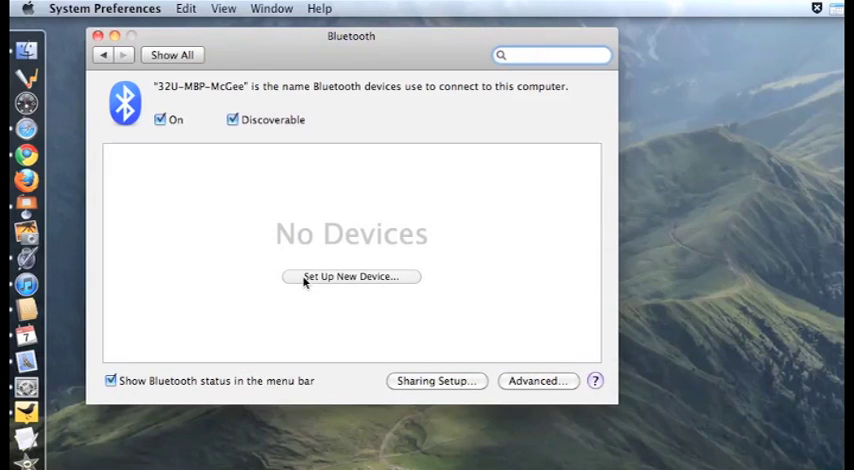
left_click(351, 276)
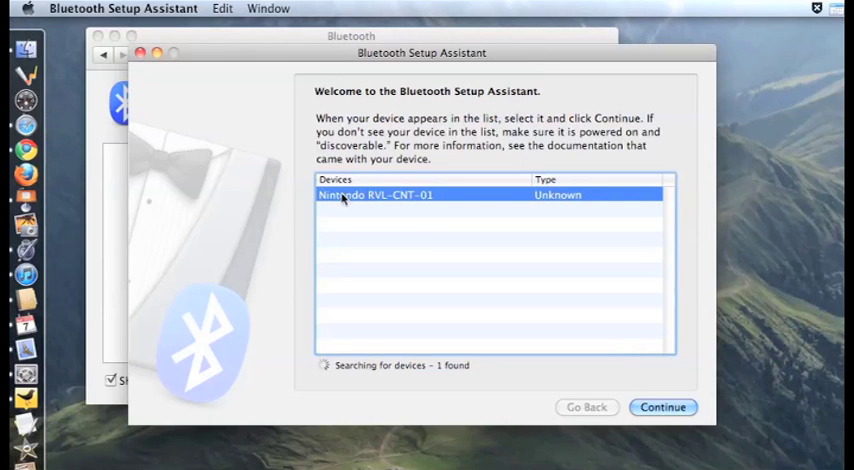
mouse_move(453, 229)
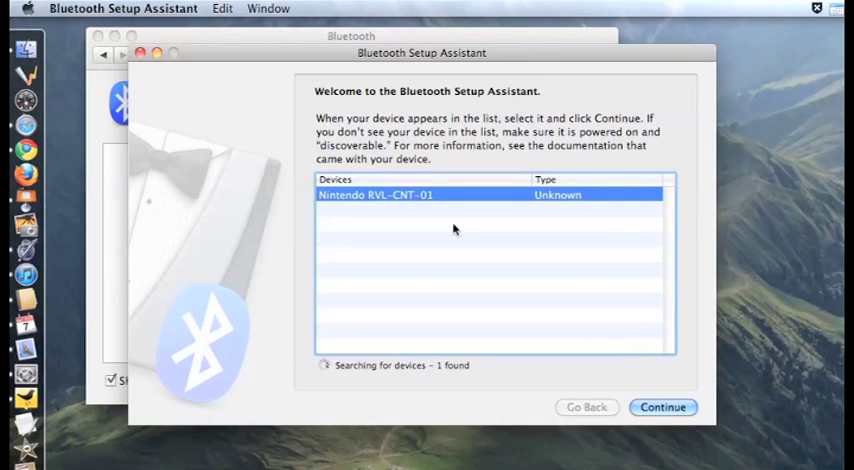
left_click(663, 407)
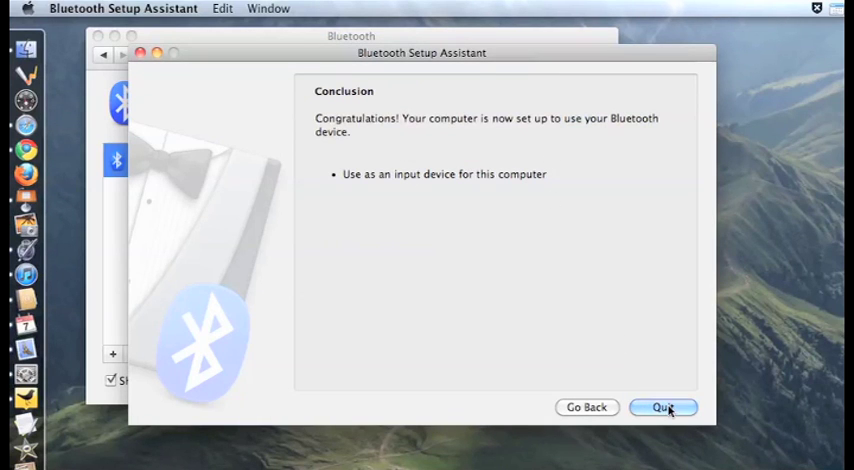
left_click(663, 407)
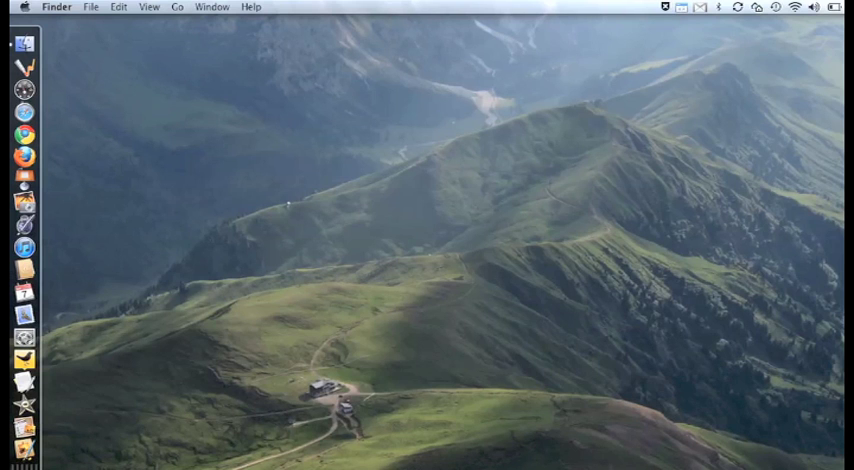
mouse_move(98, 318)
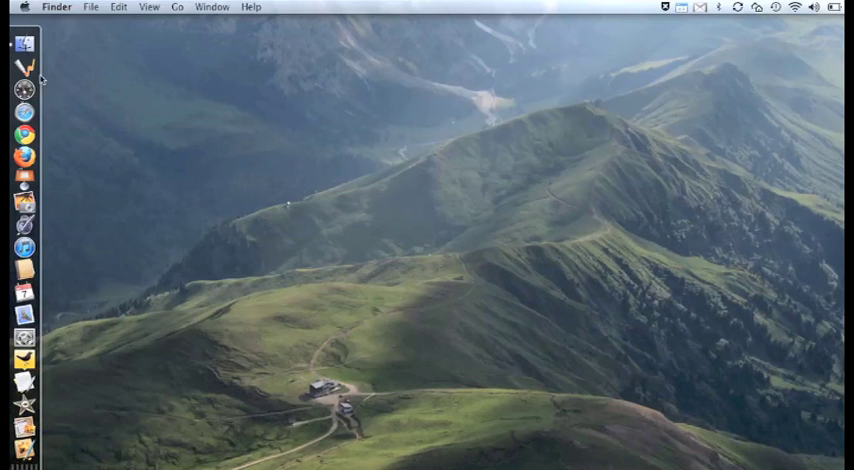
mouse_move(192, 62)
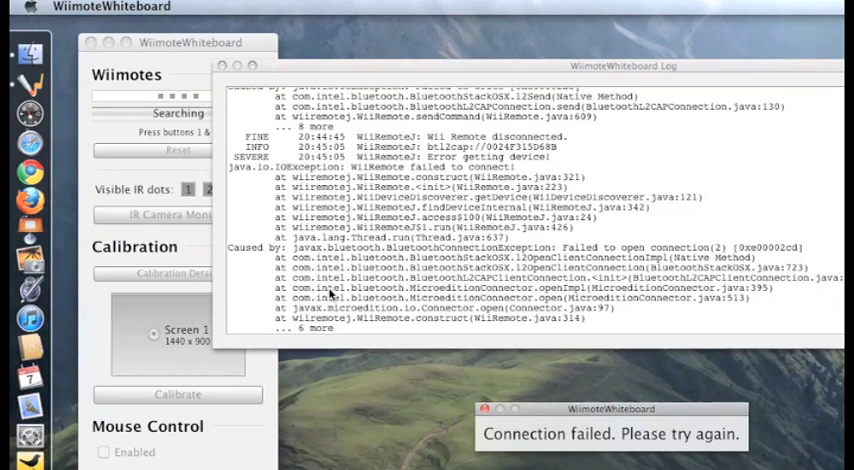
mouse_move(679, 427)
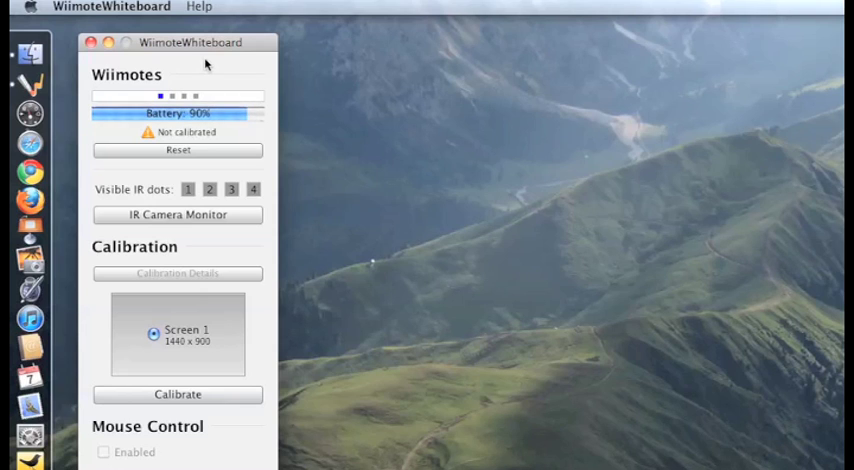
mouse_move(200, 350)
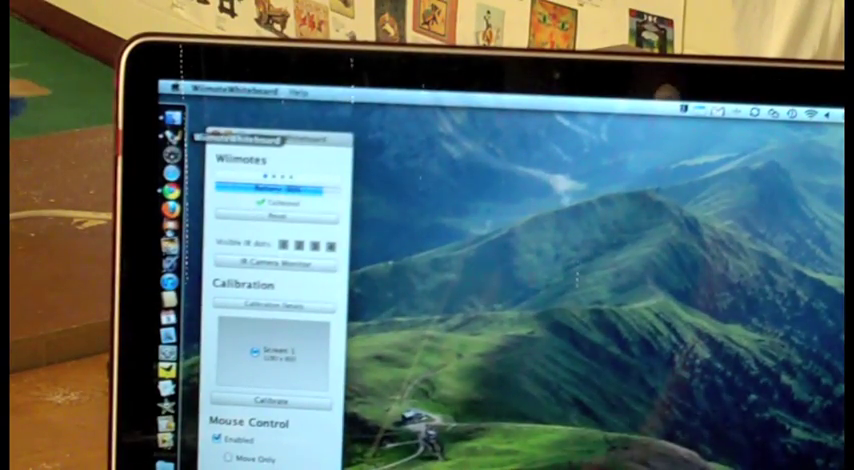
- Start a new calibration on the projected screen with the Calibrate button
left_click(270, 400)
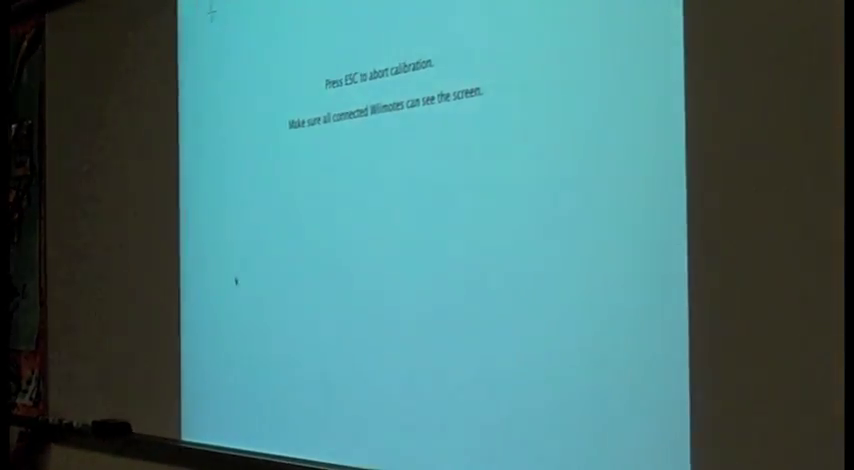